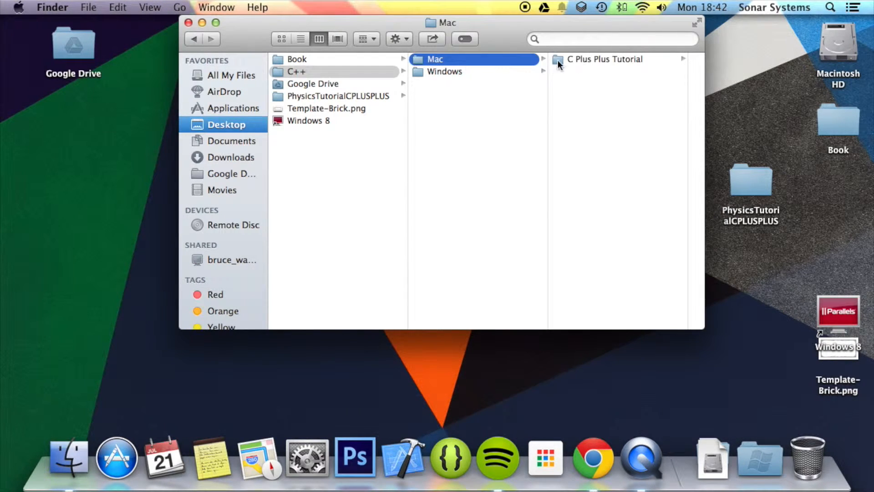
- Launch C Plus Plus Tutorial.xcodeproj from the Mac folder in Finder
left_click(603, 59)
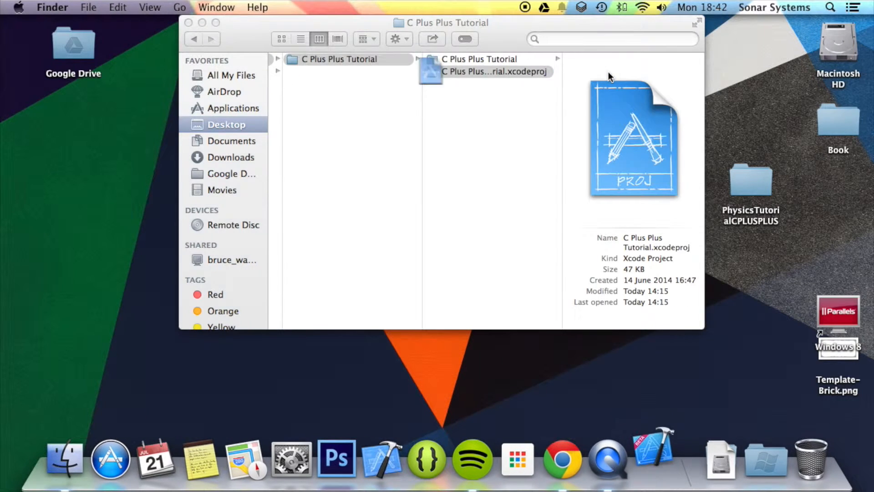
double_click(494, 71)
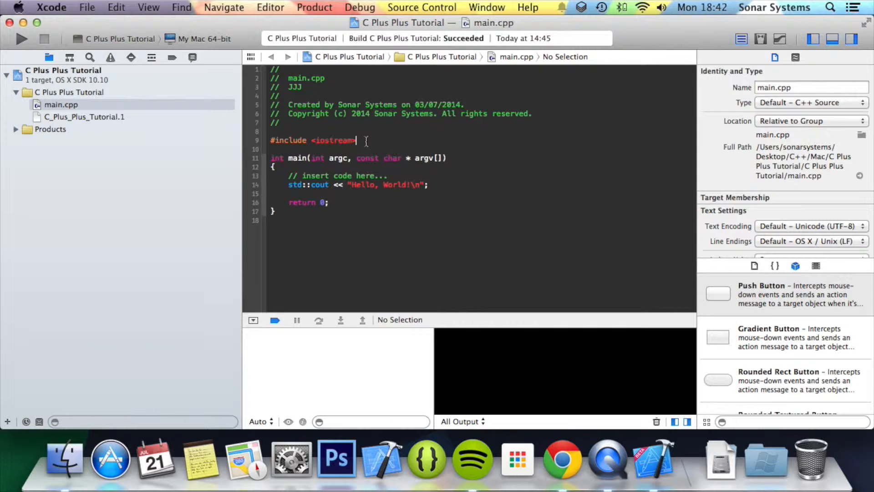
- Add #include <Vector> on a new line below the iostream include
key("enter")
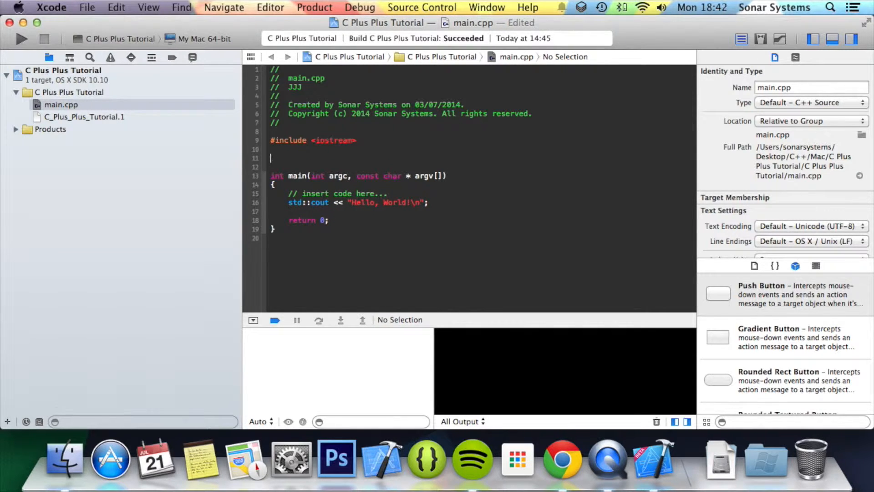
type("#include <")
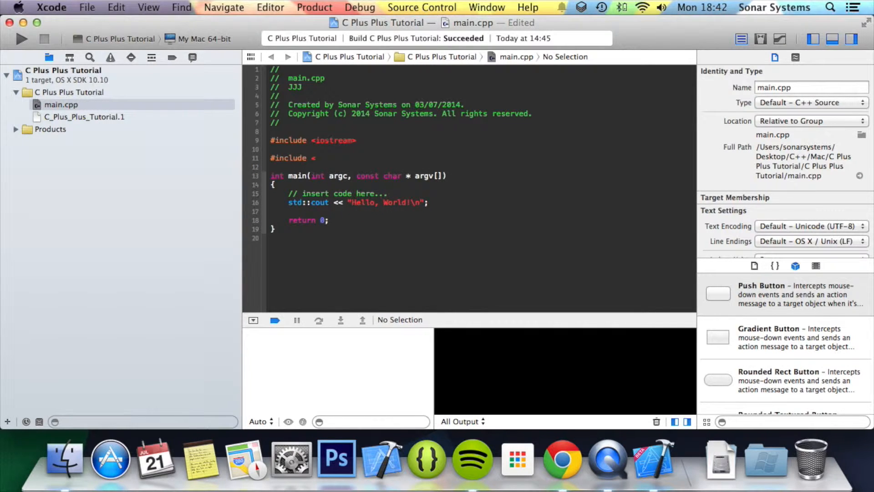
type("Vect")
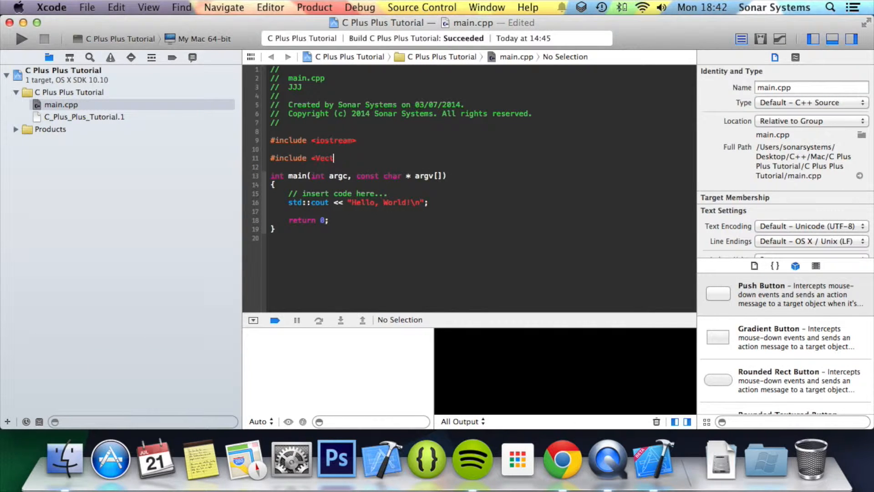
type("tor>")
left_click(482, 194)
type("std::vector<class _Tp>")
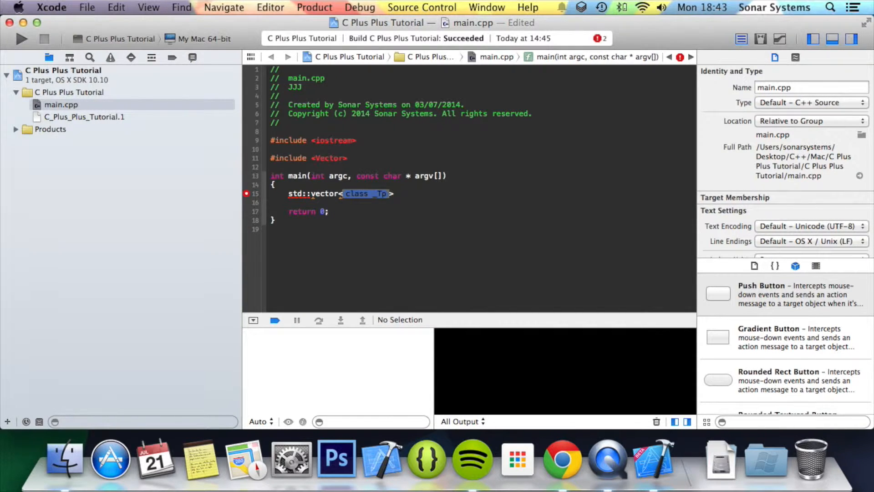
- Replace the Hello World line with std::vector<int> myVector;
type("int> m")
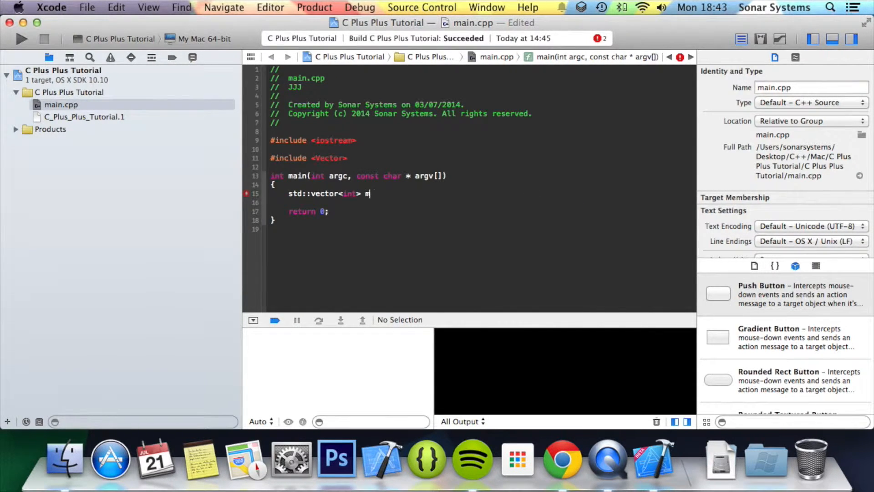
type("yVec")
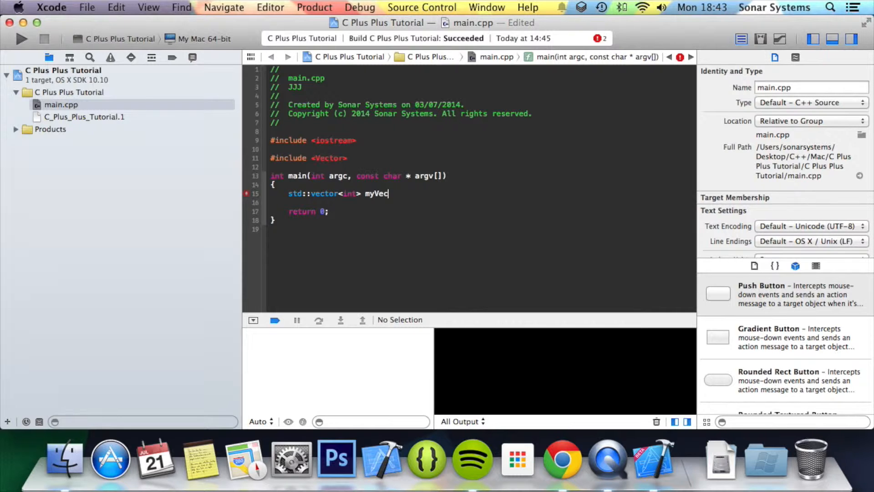
type("tor;")
type("myVector")
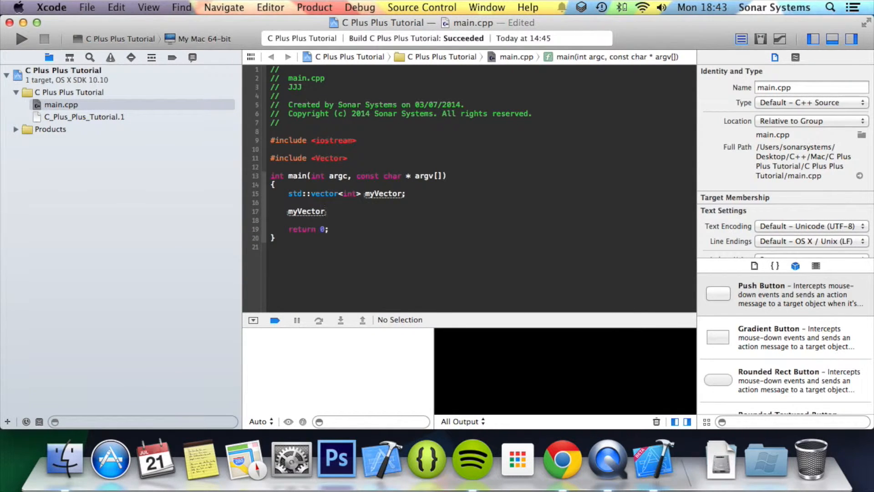
- Push 45, 23, 1 and 989 onto myVector with four push_back lines
type(".push_back(45);")
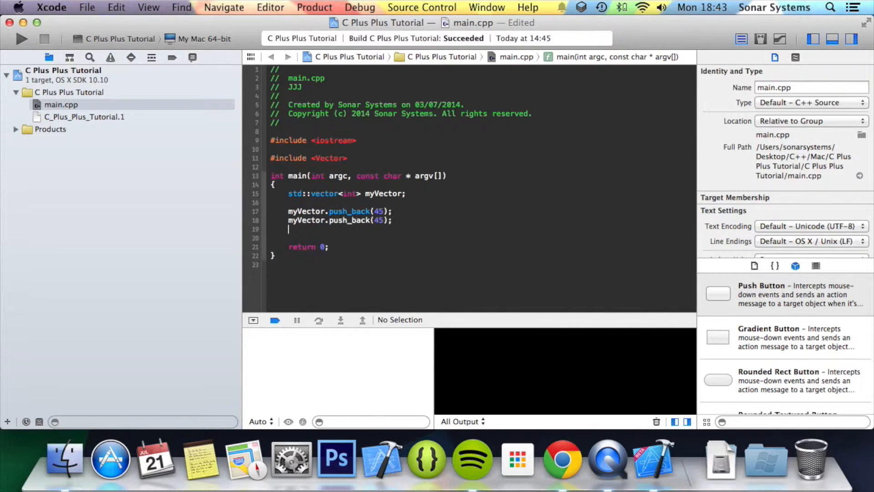
type("myVector.push_back(45);")
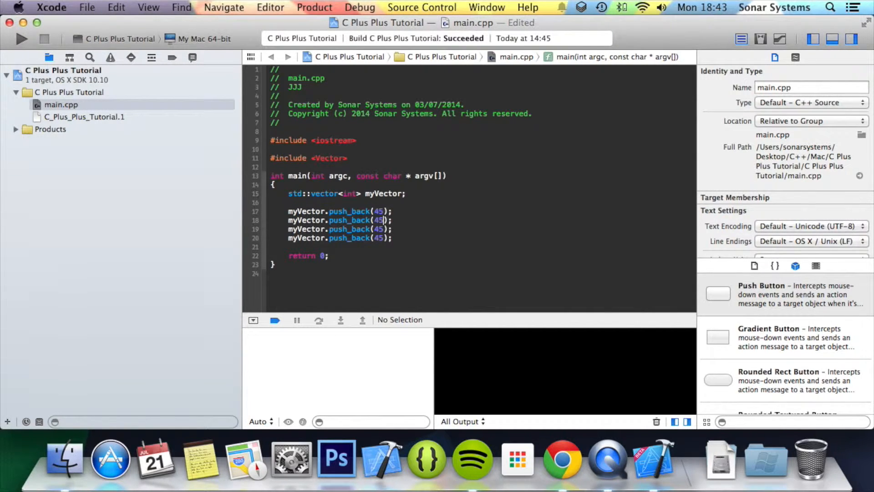
type("23")
left_click(339, 228)
type("1")
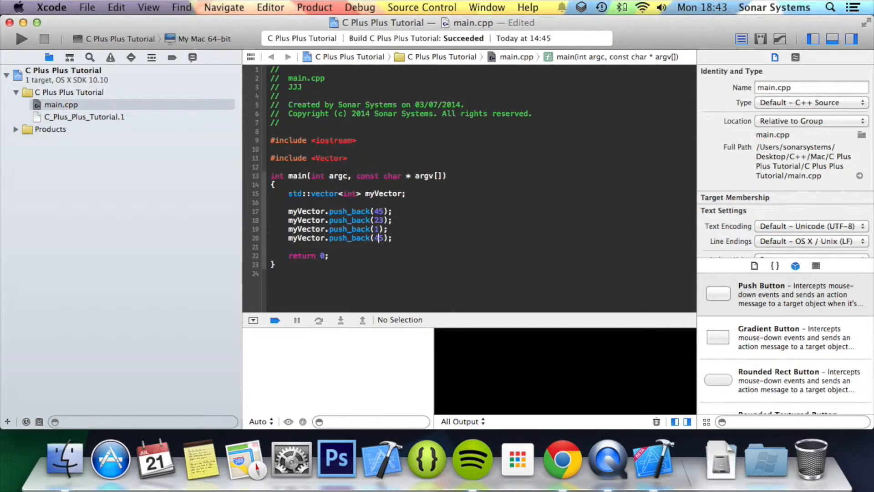
type("989")
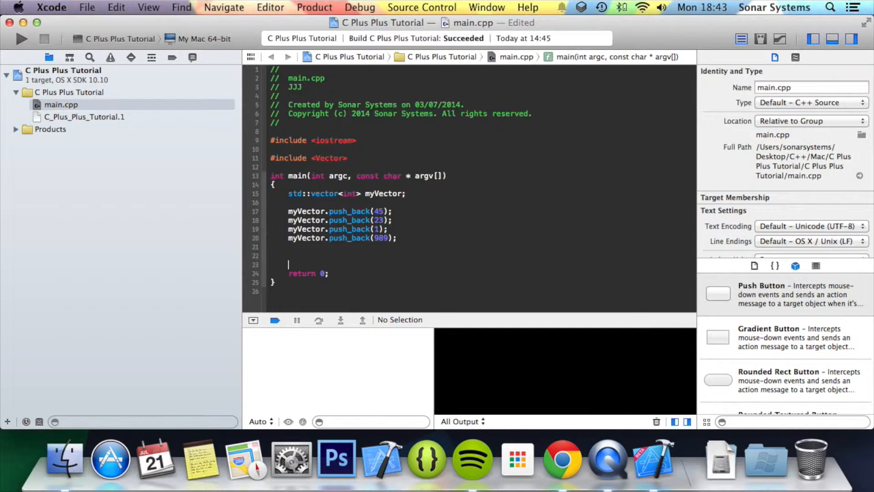
- Print myVector[1] followed by std::endl with std::cout
type("std::cout")
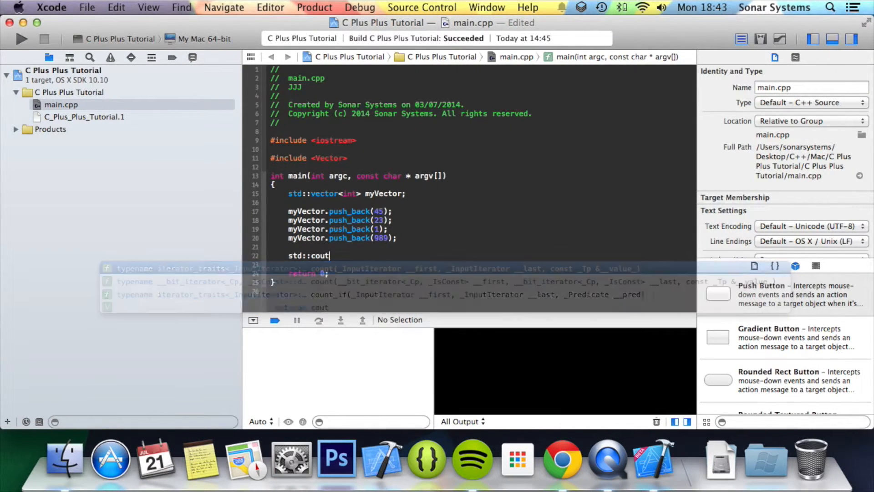
type("<< myVector")
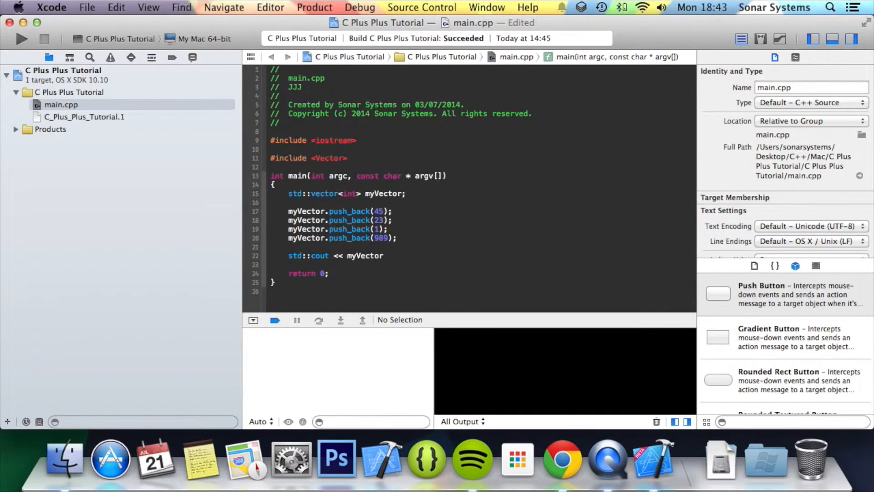
key("Backspace")
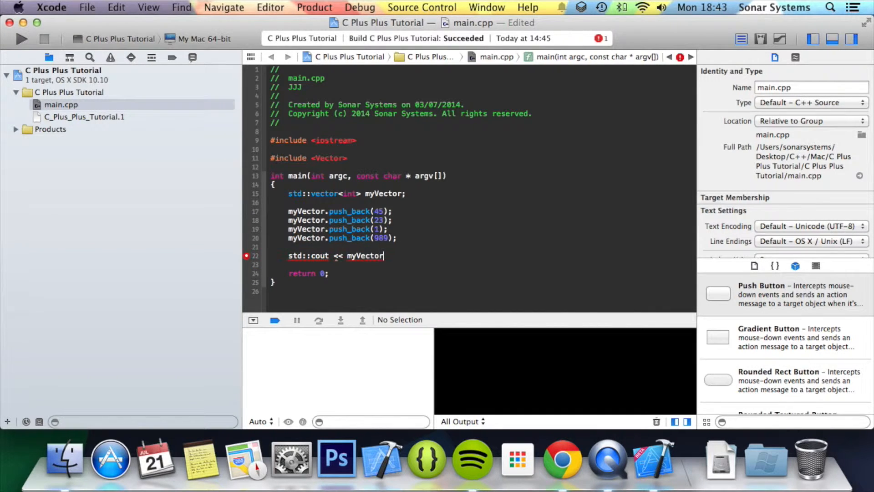
type("[")
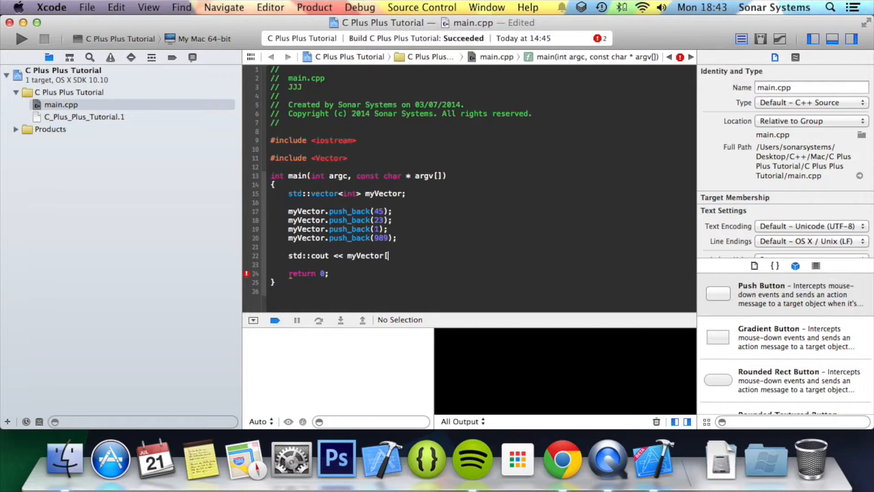
type("1]")
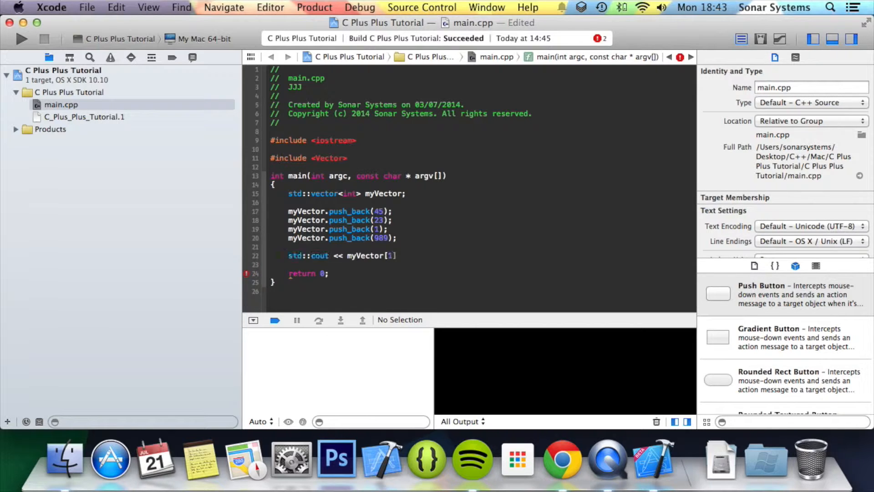
type("<")
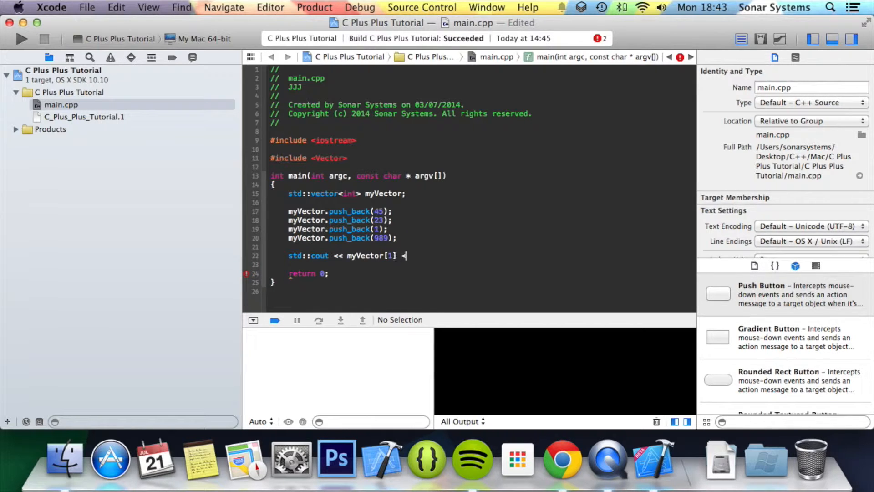
type("< std::endl;")
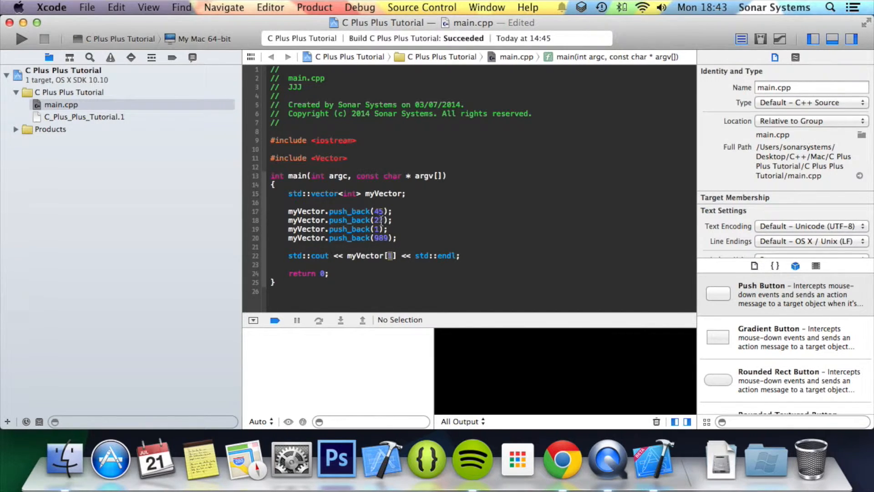
- Run the program with a changed myVector index and check the console output
left_click(21, 39)
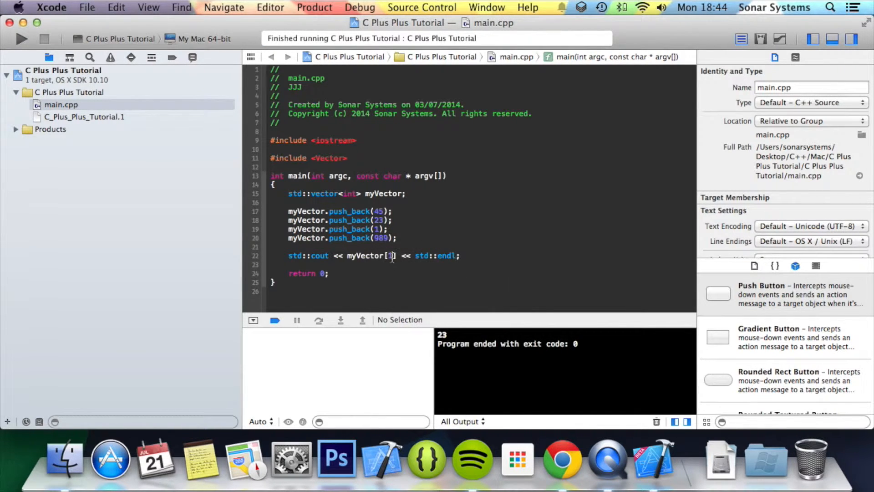
key("Backspace")
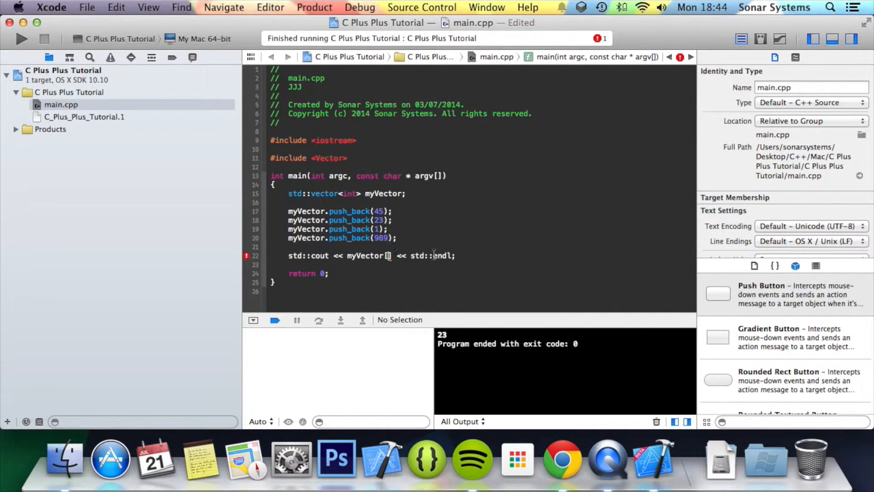
left_click(21, 38)
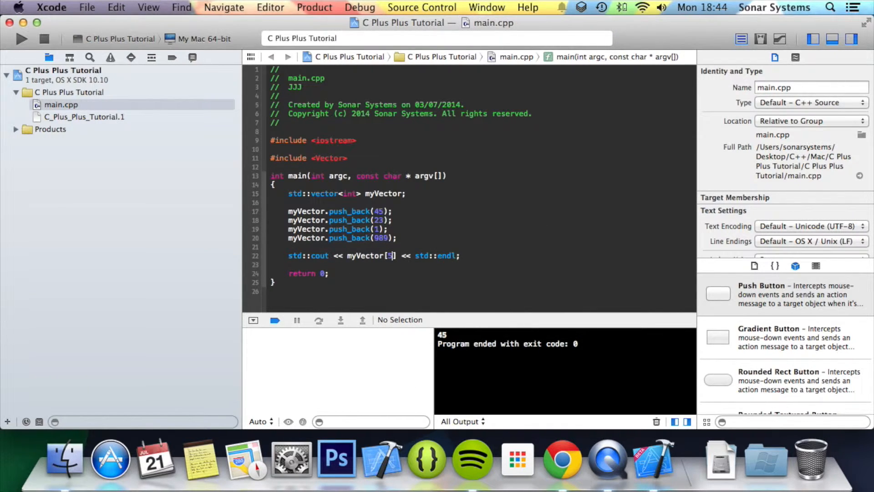
left_click(21, 39)
type("6")
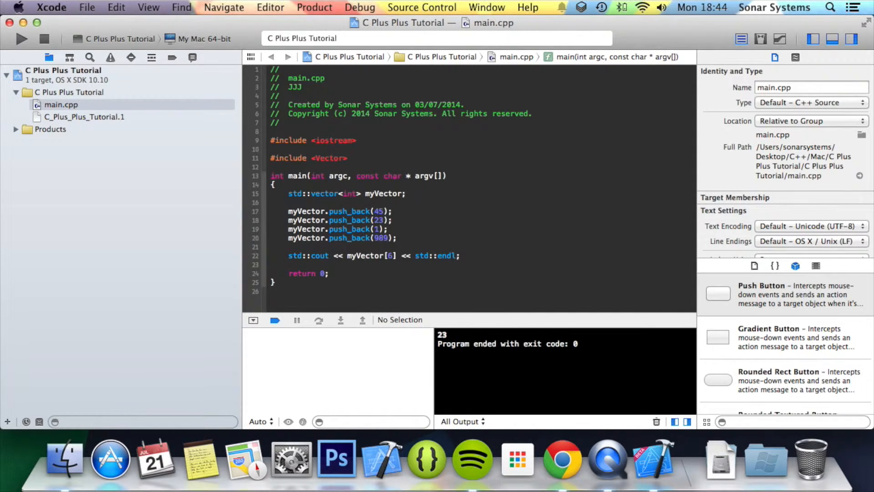
- Try index 7, replace the out-of-range value, and run so the console prints 989
left_click(21, 38)
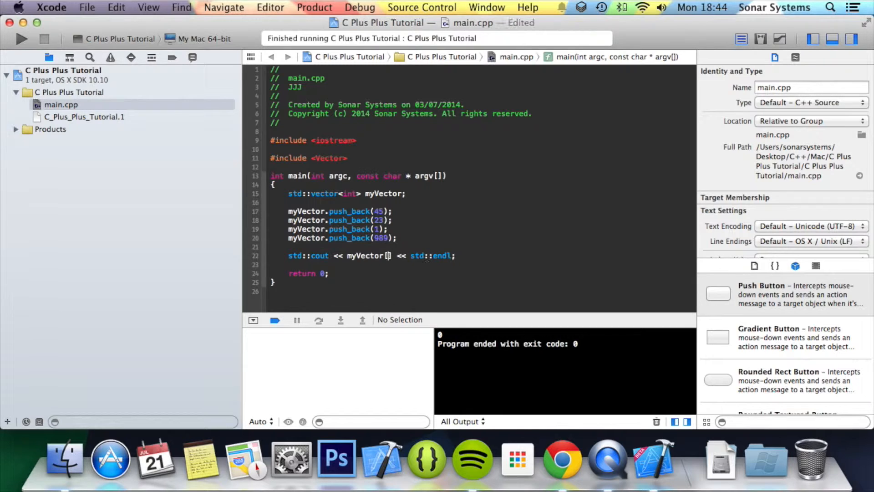
type("7")
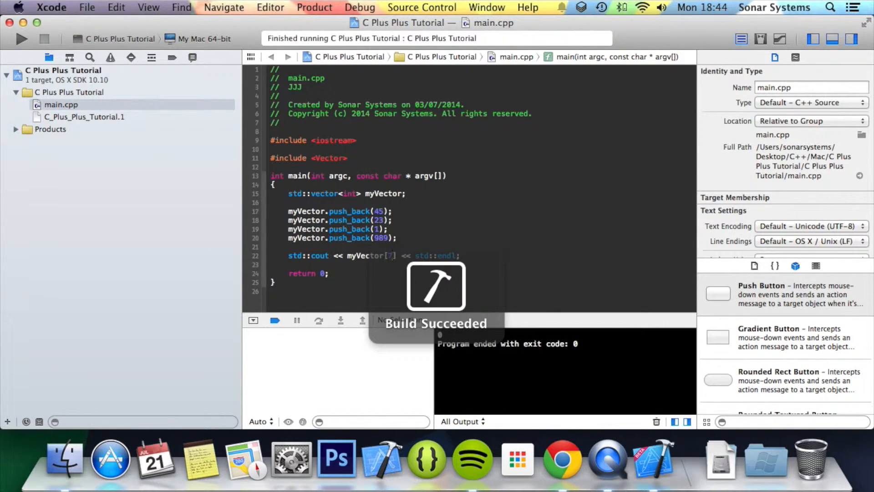
key("backspace")
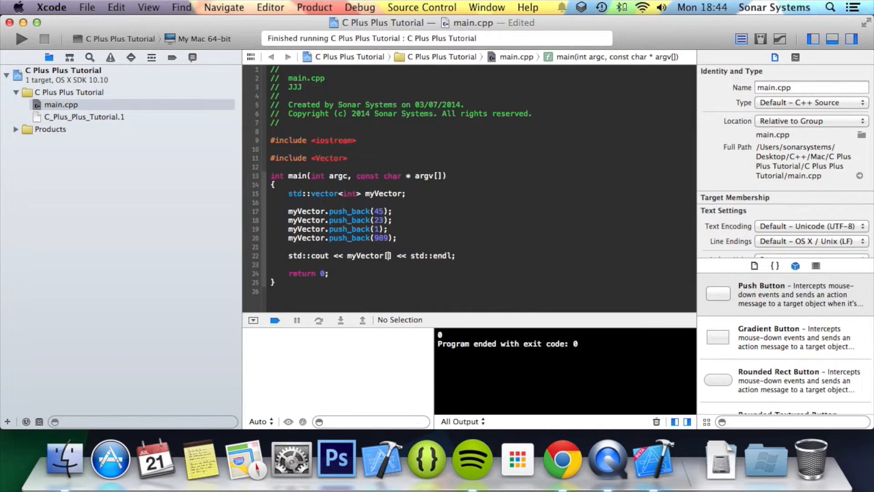
type("4")
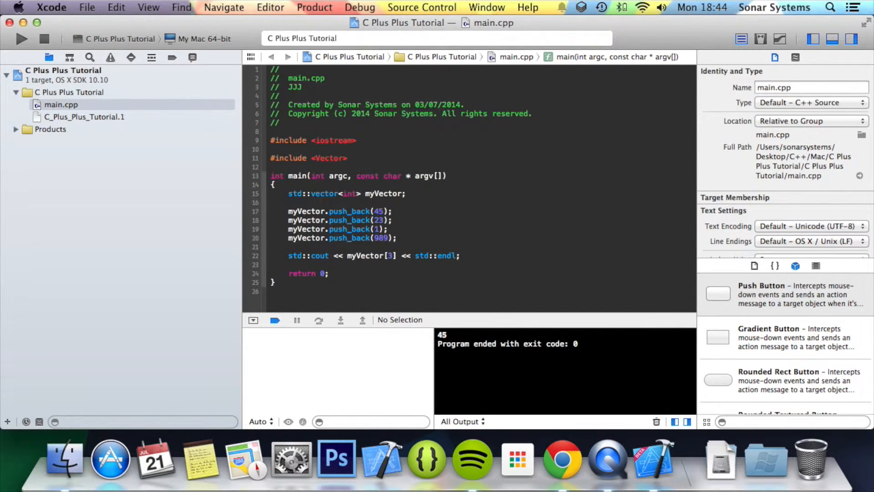
left_click(21, 38)
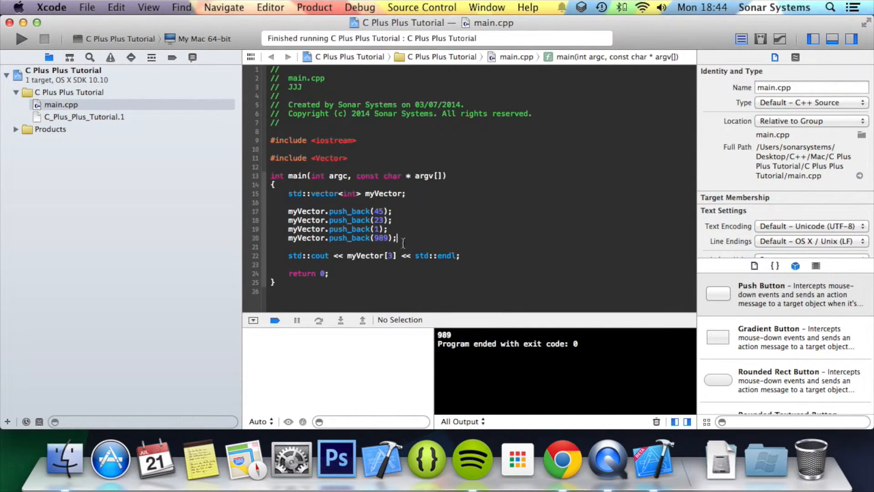
- Add myVector.pop_back(); and run the program
type("myVector")
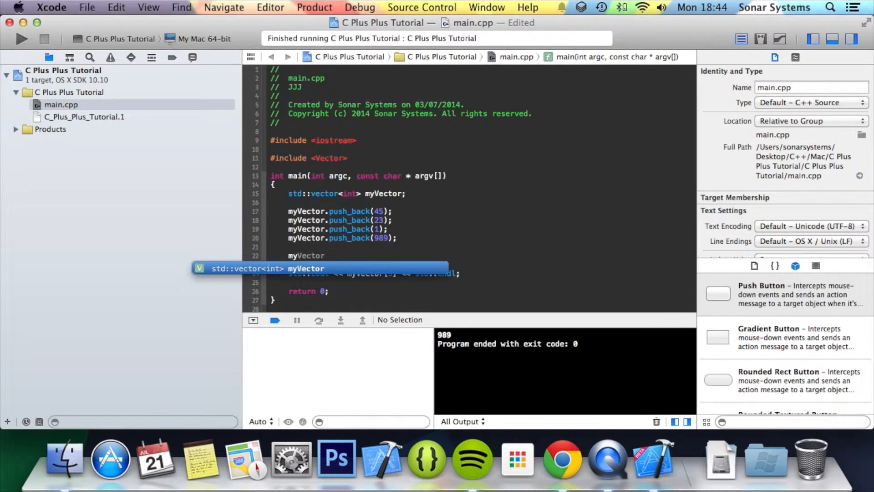
type(".pop_back();")
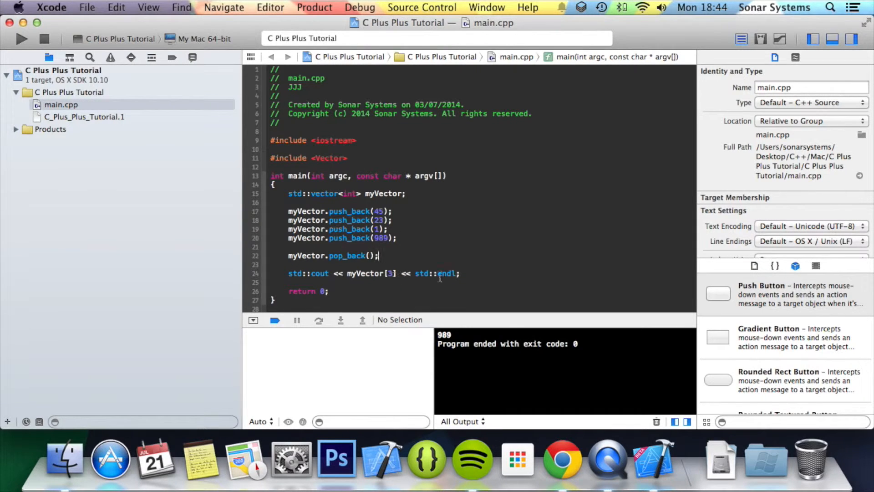
left_click(21, 38)
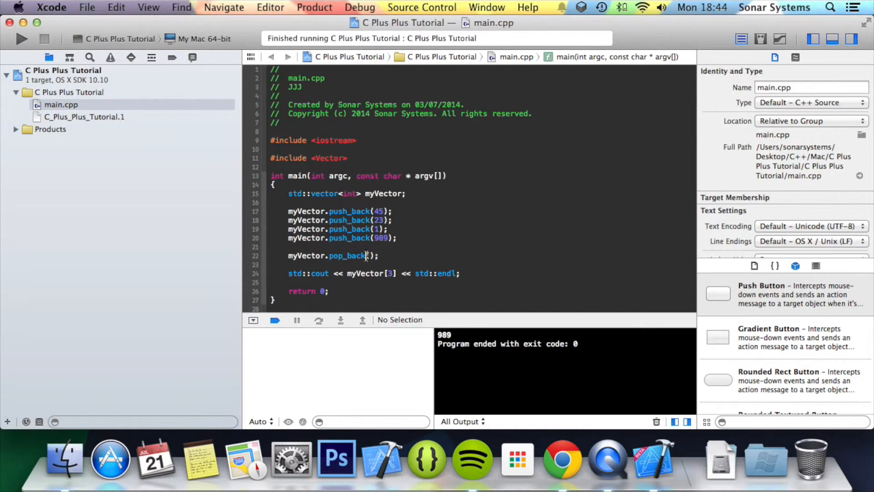
- Replace the pop_back call with myVector[3] = 0; so the console prints 0
double_click(354, 255)
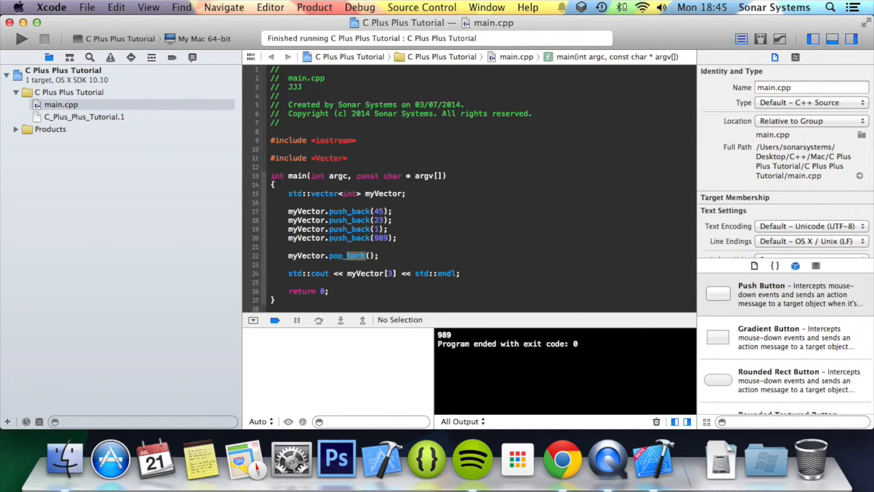
left_click(290, 282)
type("m")
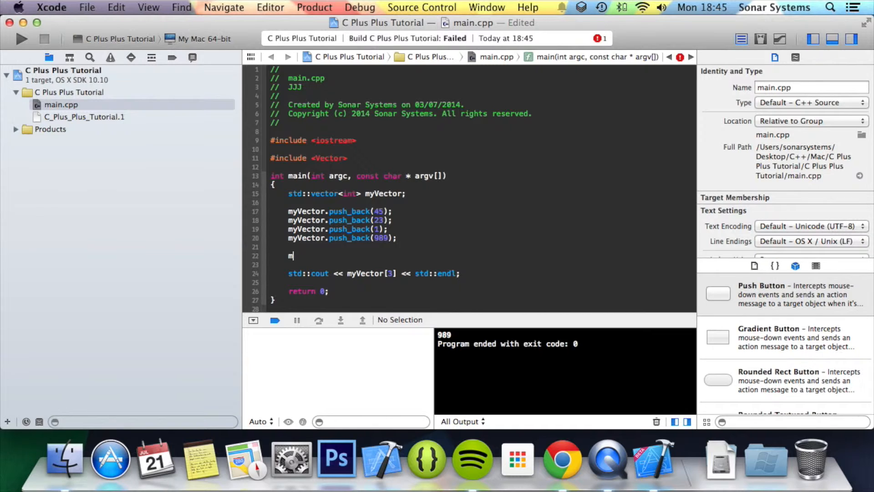
type("yVector")
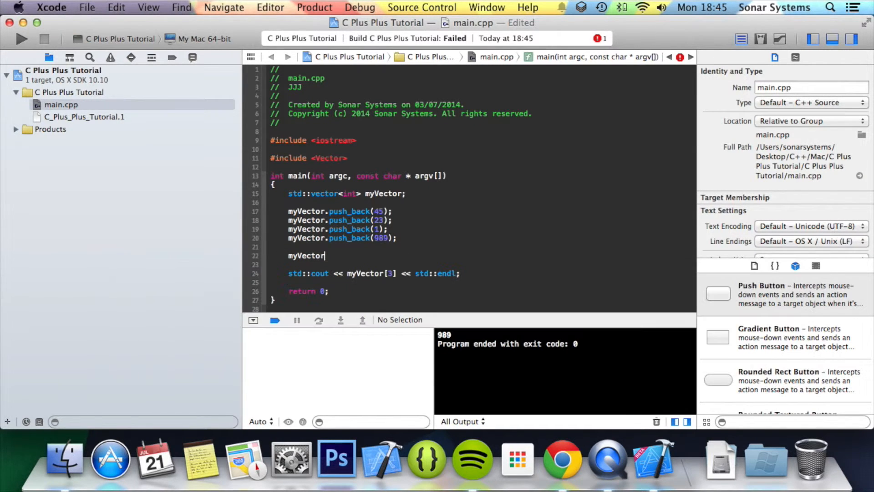
type("[3] = 0;")
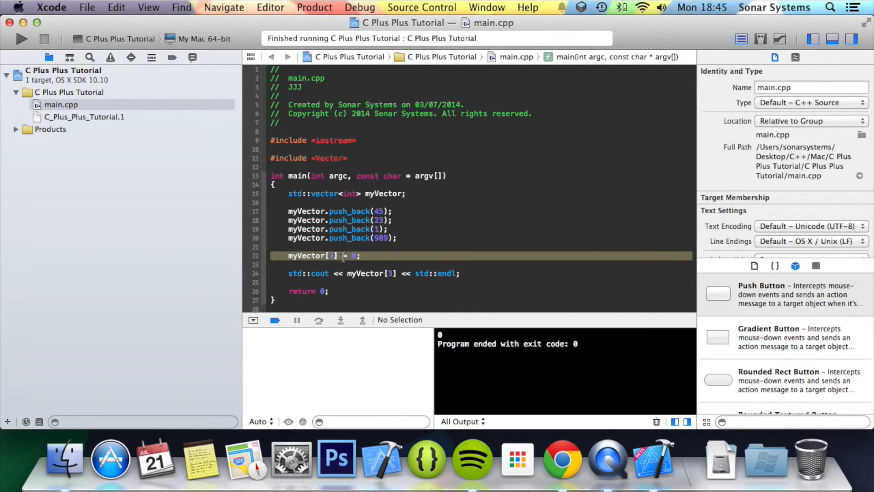
key("backspace")
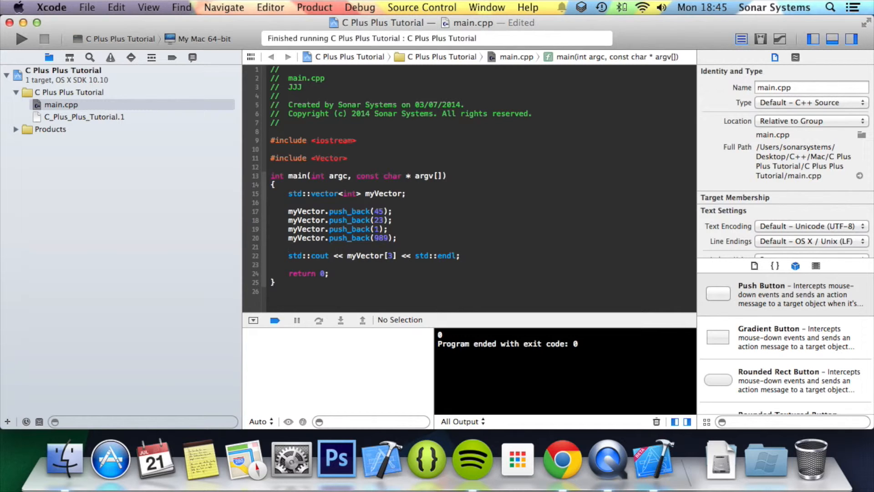
- Remove the myVector[3] = 0; line, leaving the four push_backs and cout
left_click(289, 246)
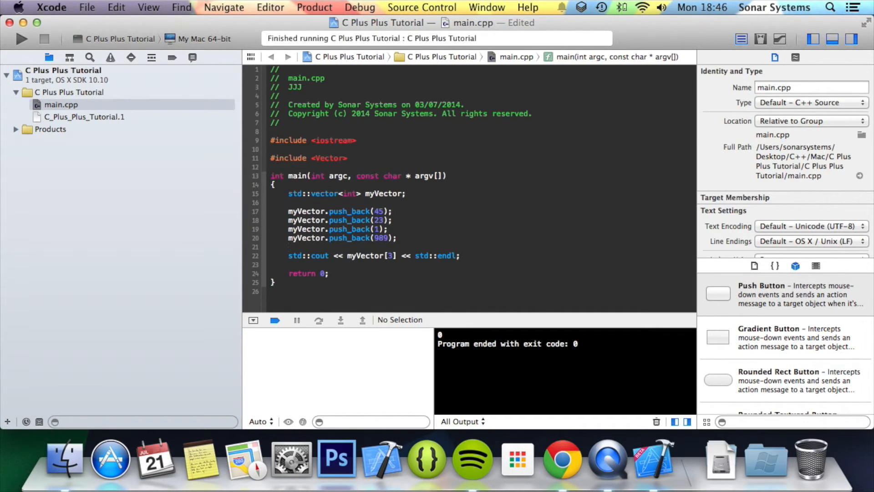
left_click(289, 247)
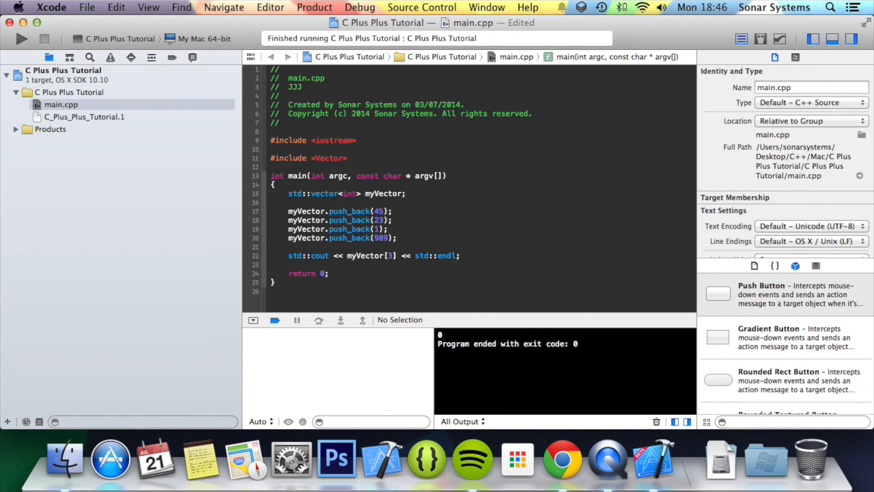
mouse_move(596, 415)
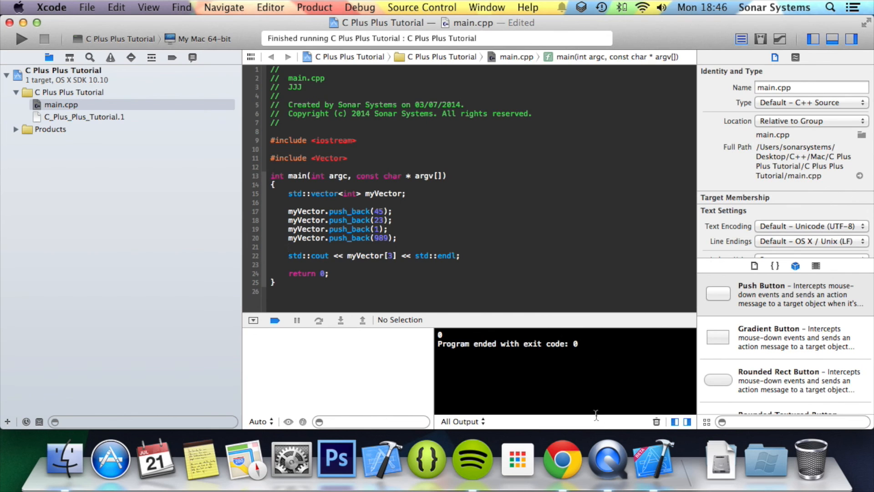